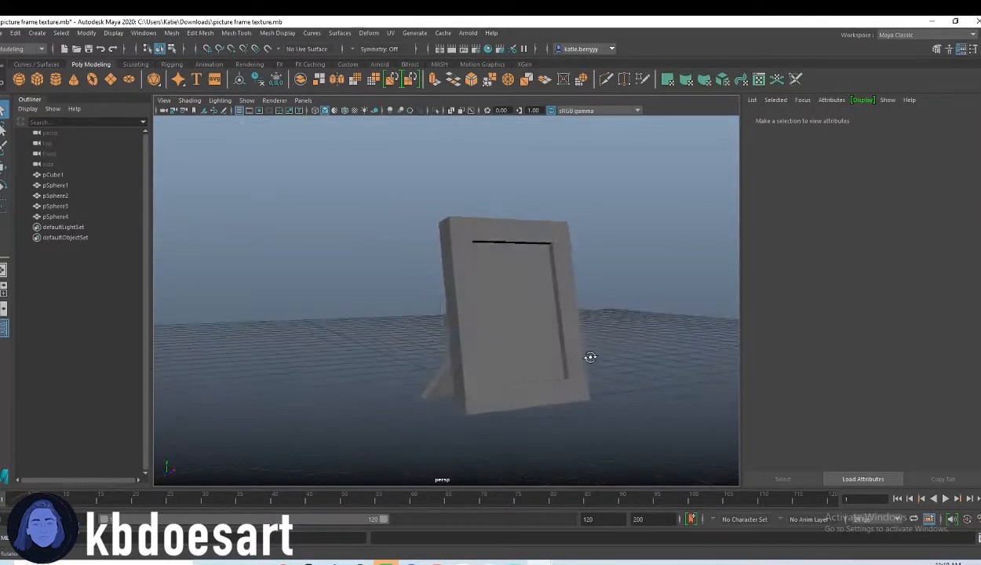
Switch from Maya to the browser showing polyhaven.com
{"action": "left_click", "coordinate": [494, 314]}
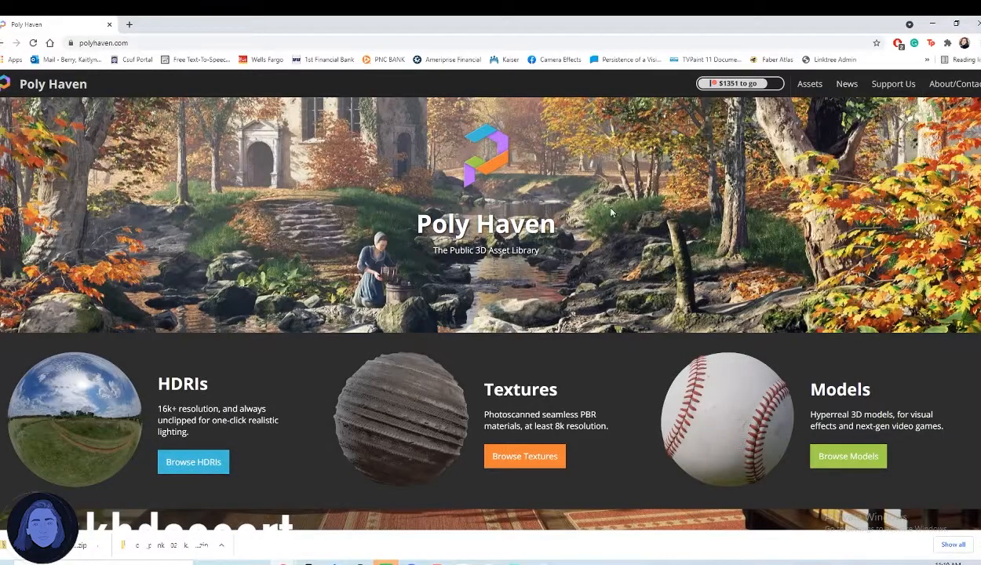
Find the Plywood texture under Poly Haven's Wood textures and download it
{"action": "left_click", "coordinate": [524, 456]}
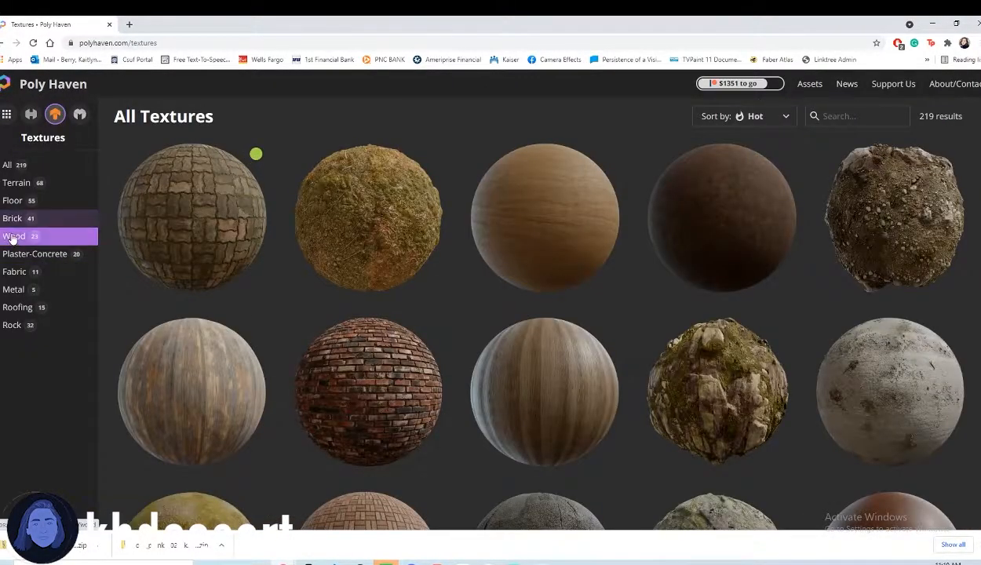
{"action": "left_click", "coordinate": [14, 235]}
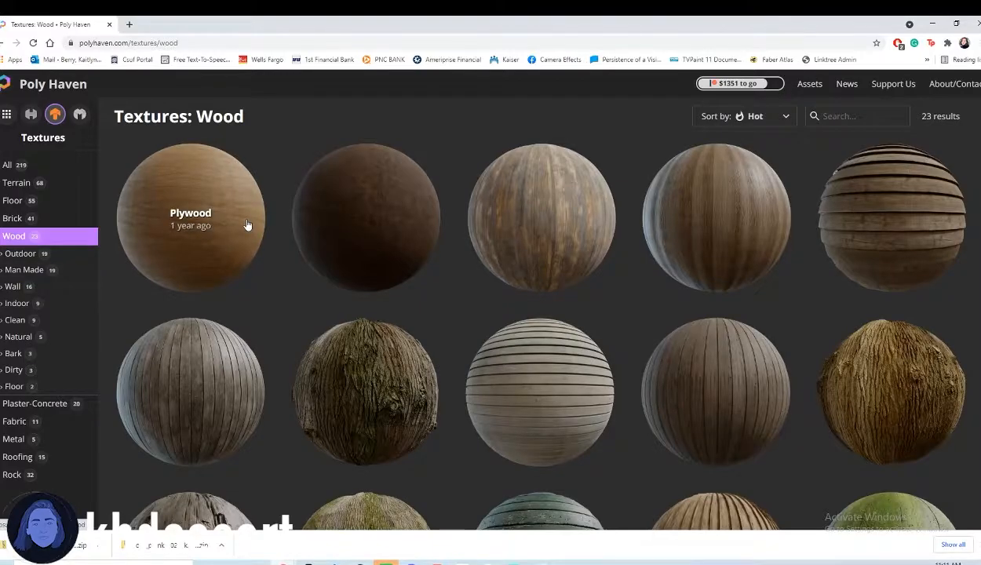
{"action": "scroll", "scroll_direction": "down", "scroll_amount": 3}
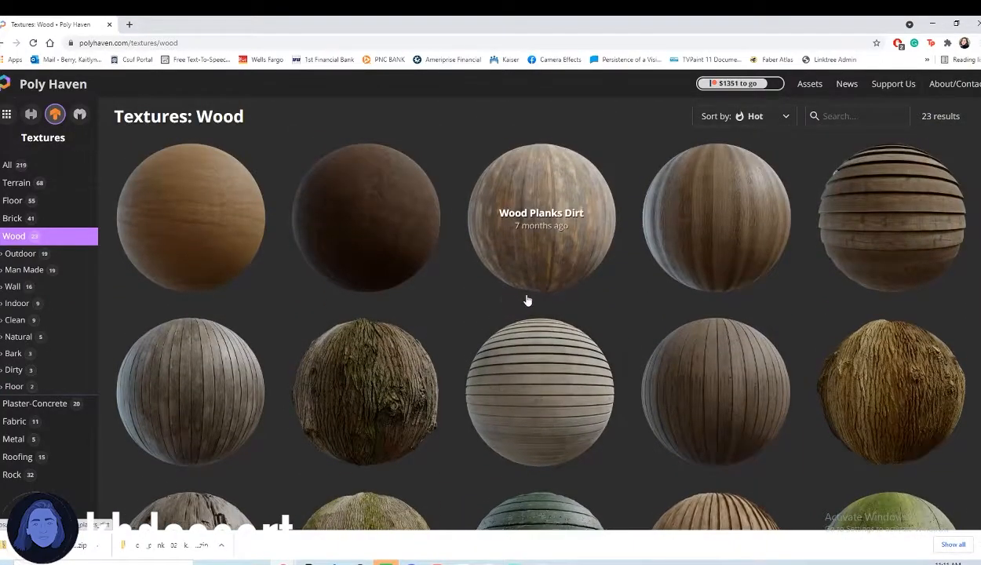
{"action": "mouse_move", "coordinate": [512, 285]}
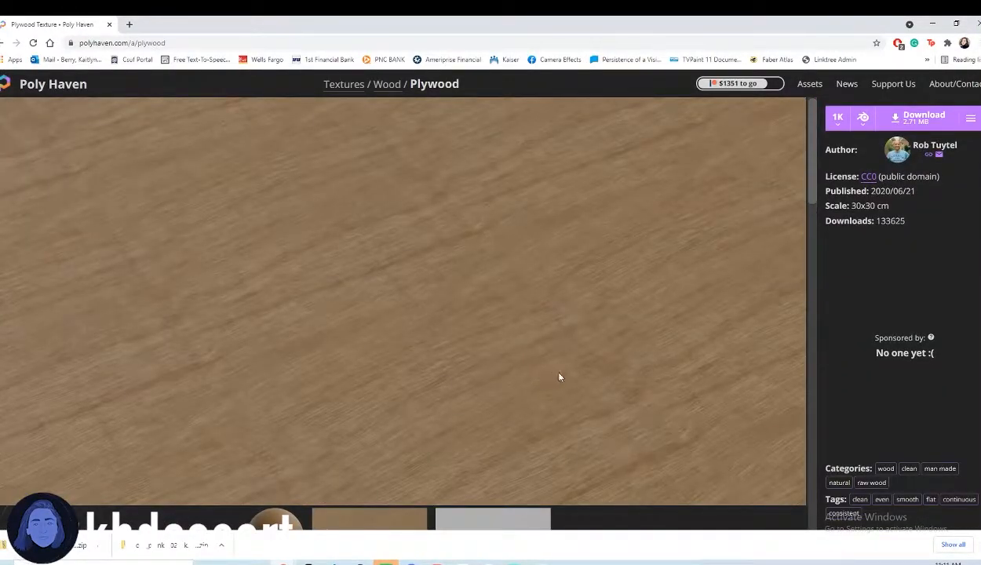
{"action": "left_click", "coordinate": [837, 118]}
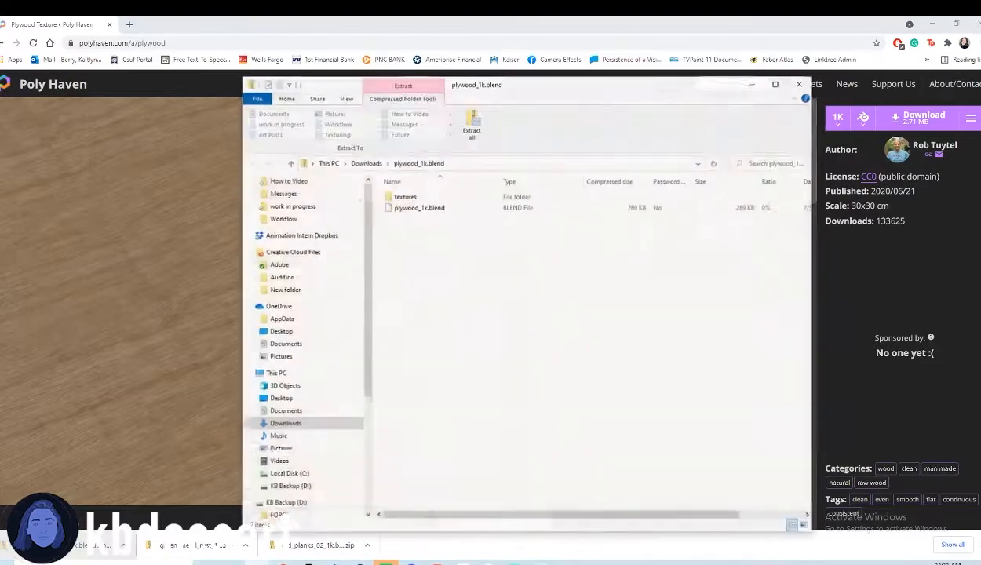
Extract the downloaded Plywood files and open the extracted folder
{"action": "left_click", "coordinate": [471, 132]}
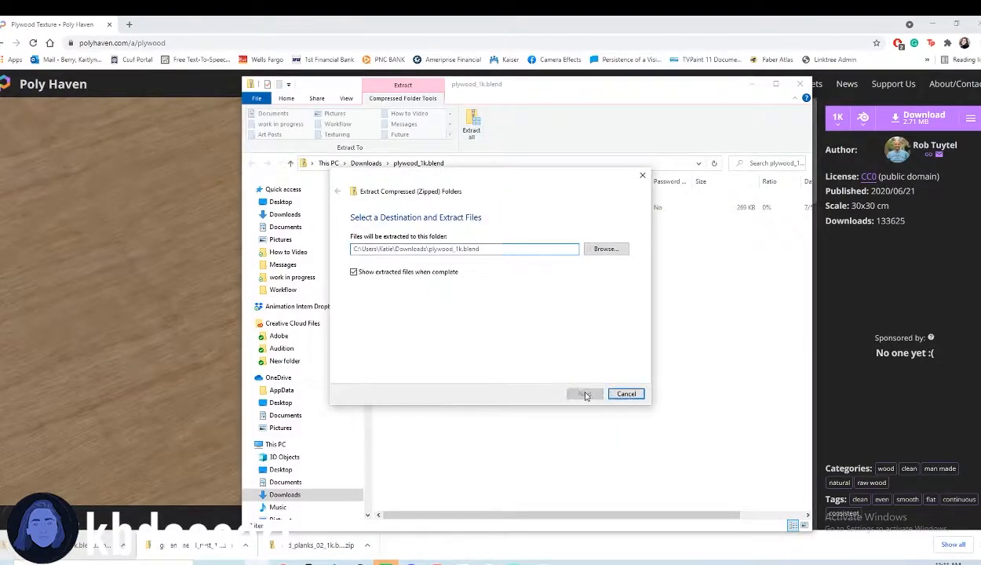
{"action": "left_click", "coordinate": [584, 393]}
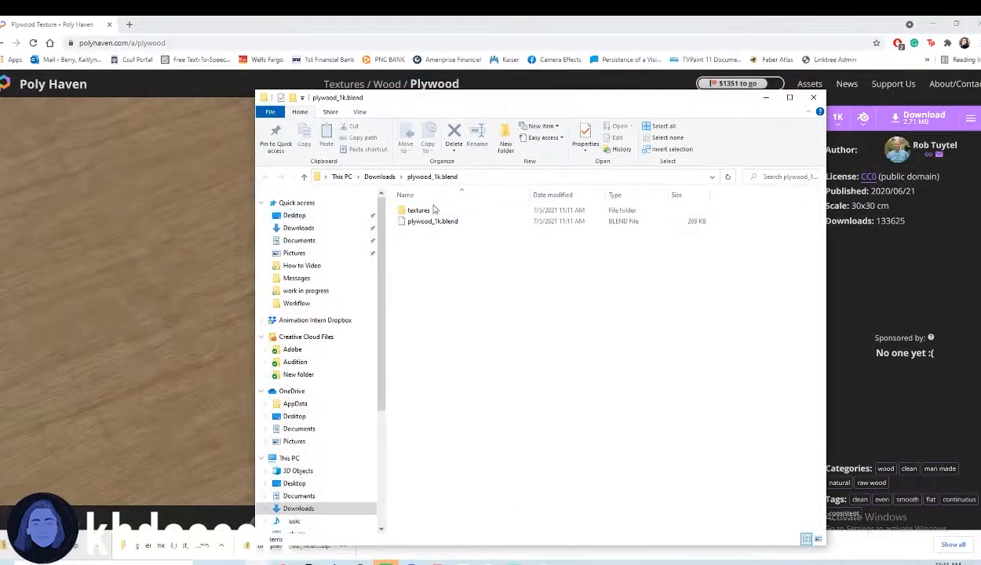
{"action": "double_click", "coordinate": [418, 209]}
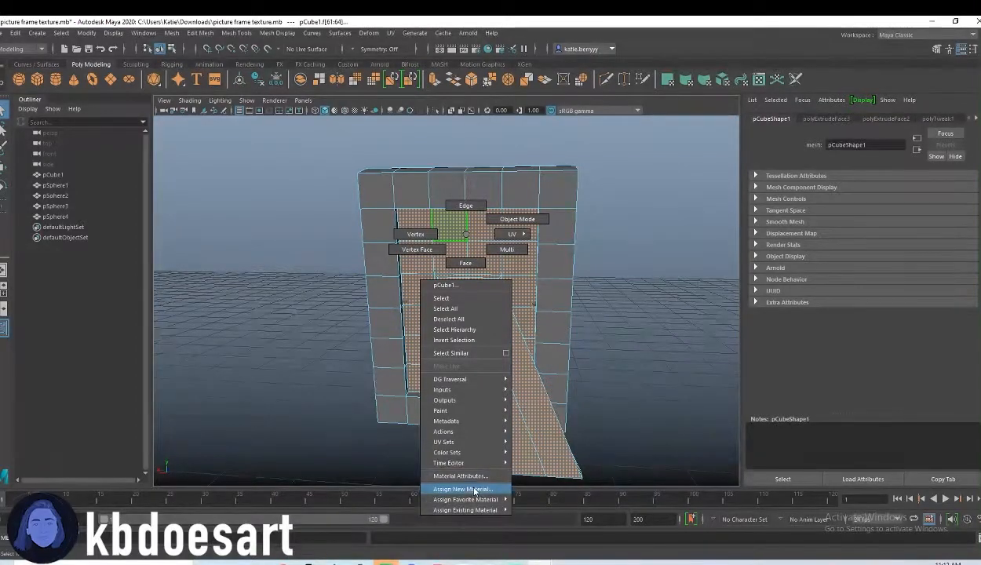
Assign an aiStandardSurface to the selected faces with a Granite colour texture and darker filler
{"action": "left_click", "coordinate": [460, 489]}
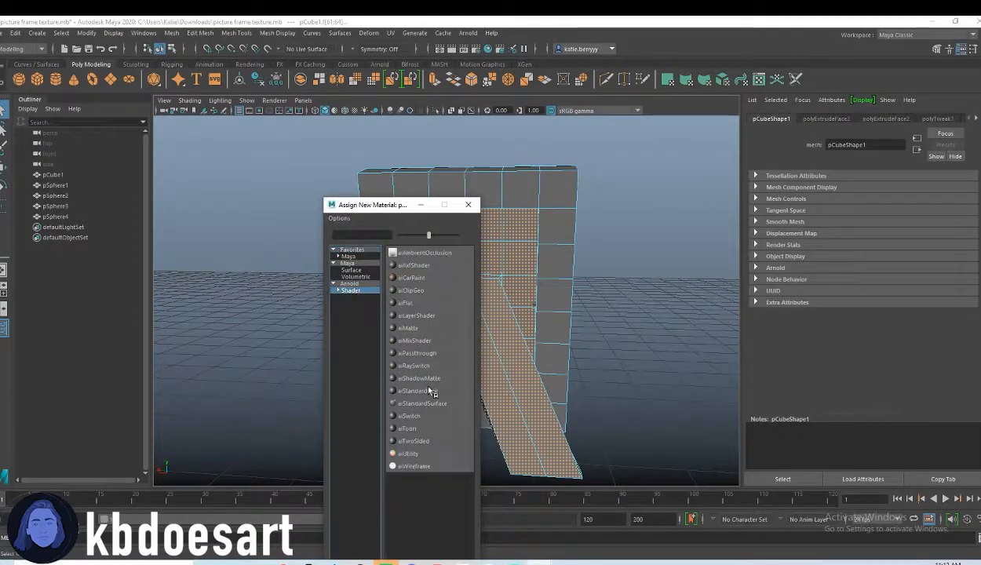
{"action": "left_click", "coordinate": [422, 403]}
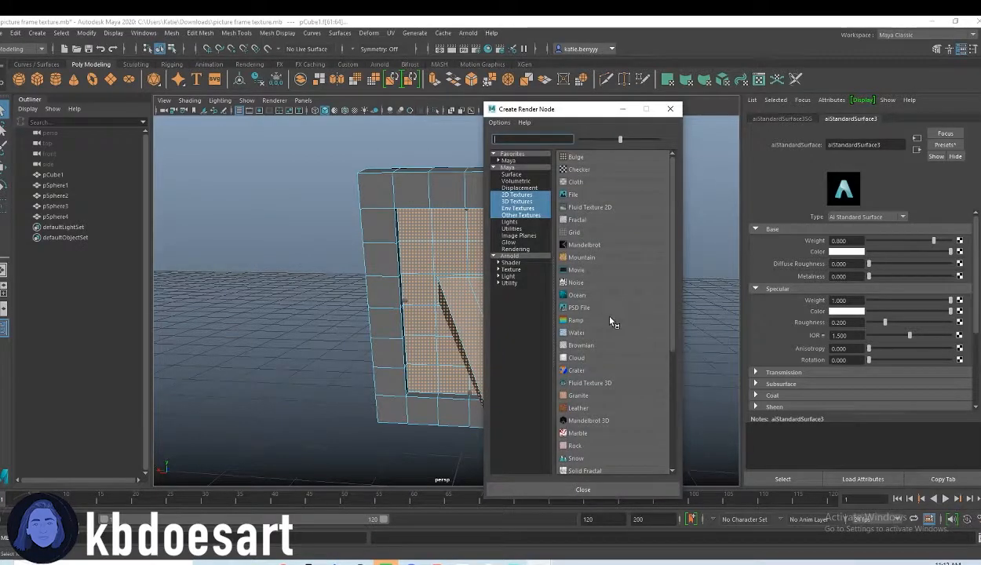
{"action": "mouse_move", "coordinate": [596, 395]}
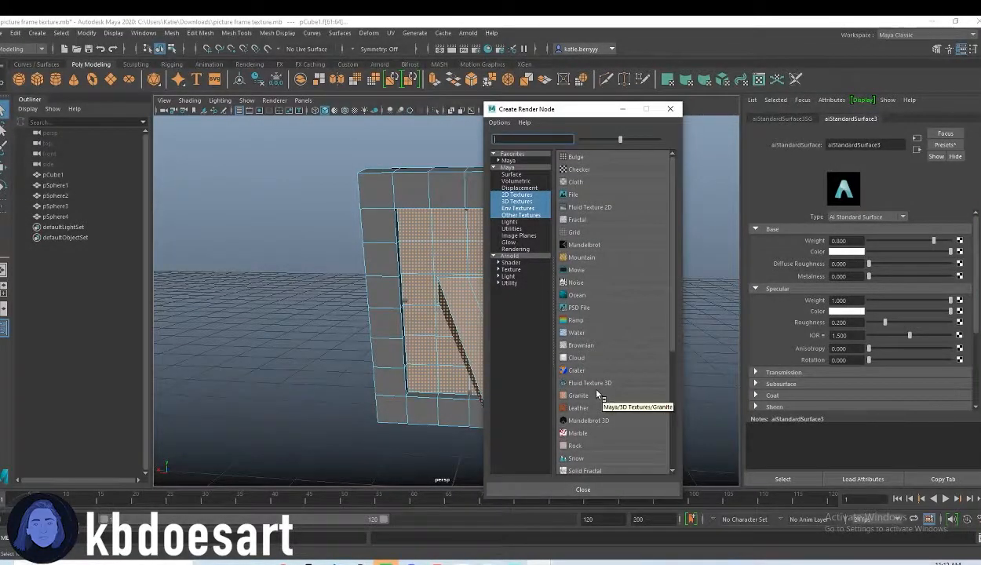
{"action": "scroll", "scroll_direction": "down", "scroll_amount": 3}
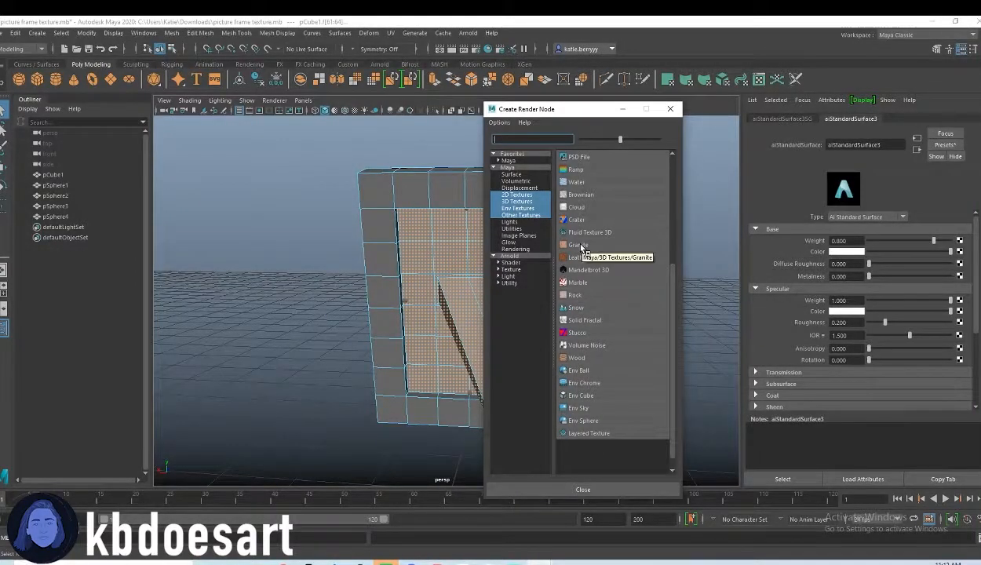
{"action": "left_click", "coordinate": [577, 244]}
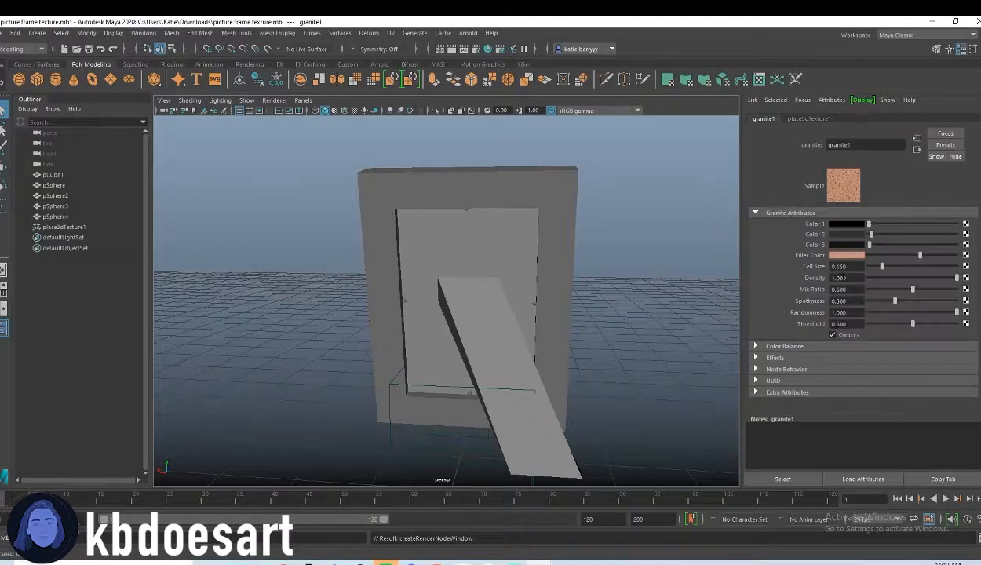
{"action": "left_click", "coordinate": [846, 223]}
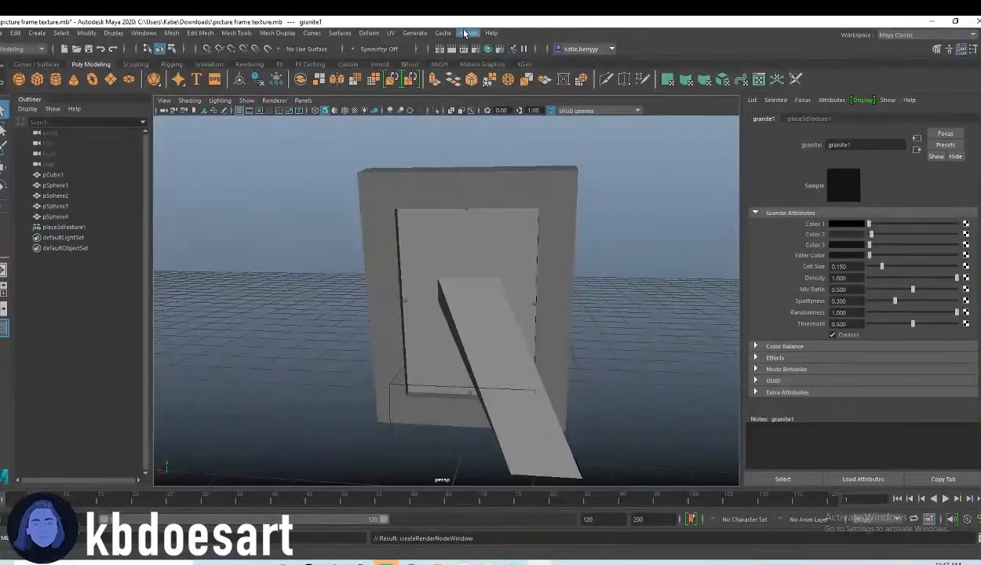
Add an Arnold Skydome Light and render the frame in the Arnold RenderView
{"action": "left_click", "coordinate": [339, 33]}
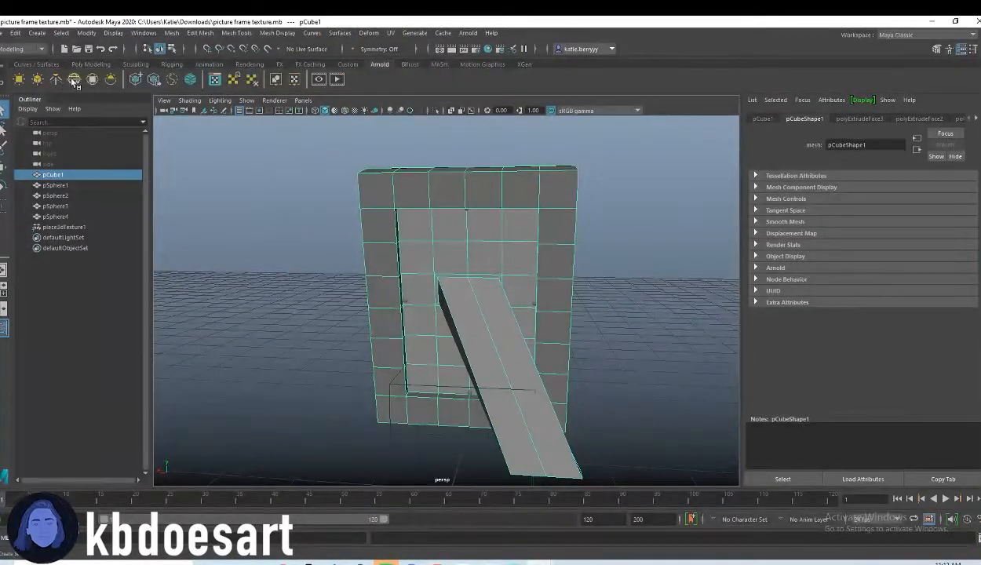
{"action": "left_click", "coordinate": [468, 33]}
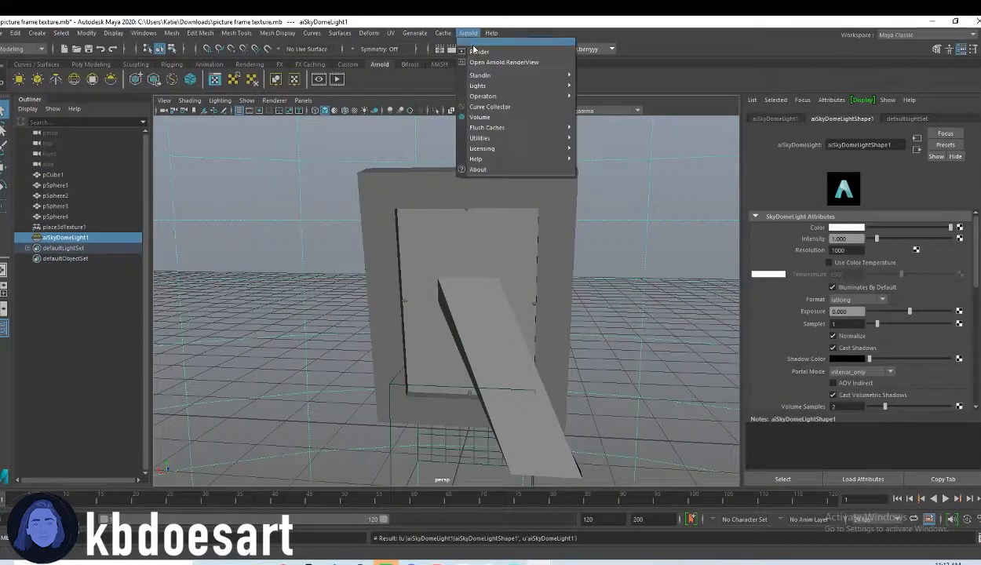
{"action": "left_click", "coordinate": [504, 62]}
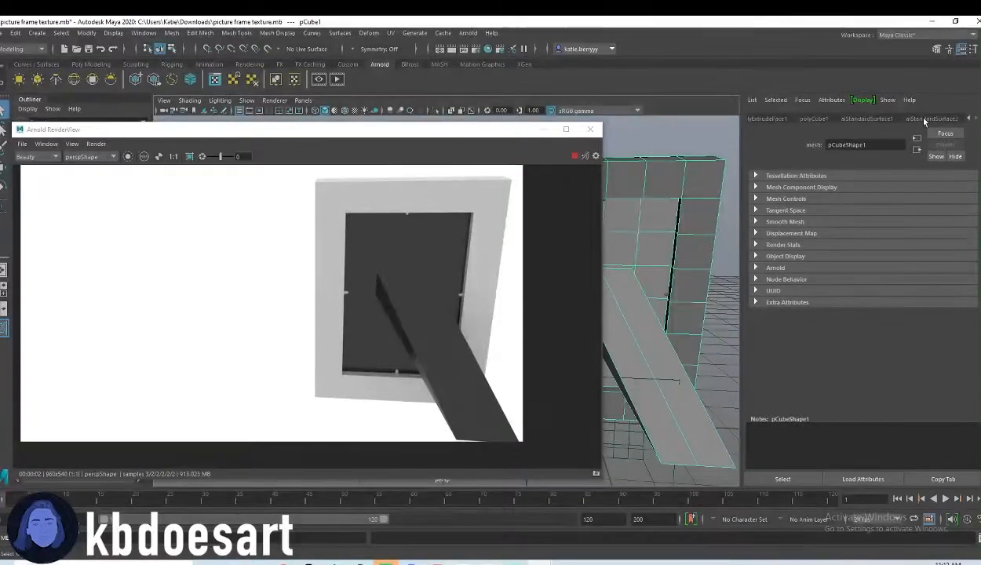
Set aiStandardSurface3's diffuse and specular roughness to 1.0 and review the re-render
{"action": "left_click", "coordinate": [931, 118]}
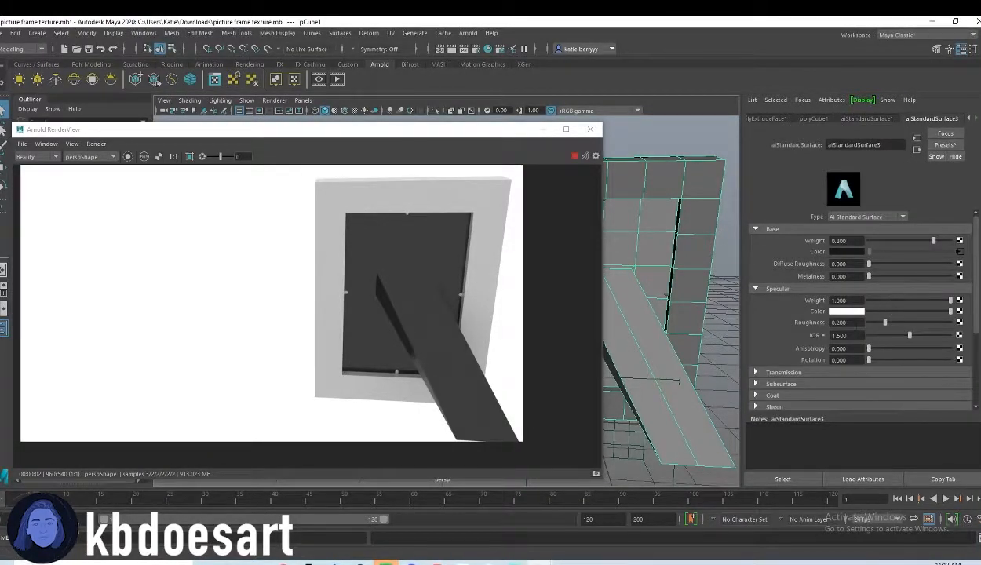
{"action": "left_click_drag", "start_coordinate": [869, 264], "coordinate": [922, 263]}
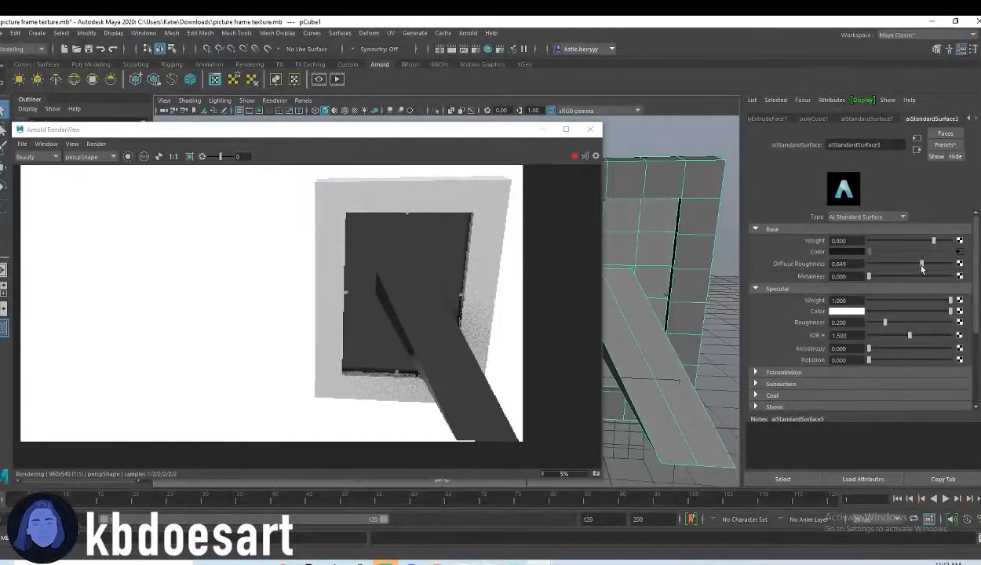
{"action": "left_click_drag", "start_coordinate": [922, 264], "coordinate": [937, 264]}
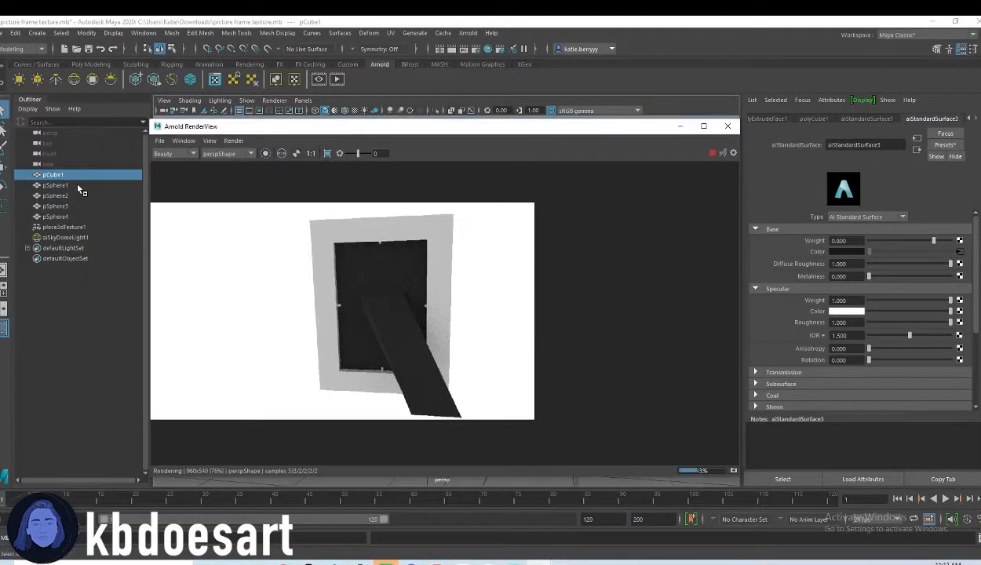
{"action": "left_click", "coordinate": [55, 195]}
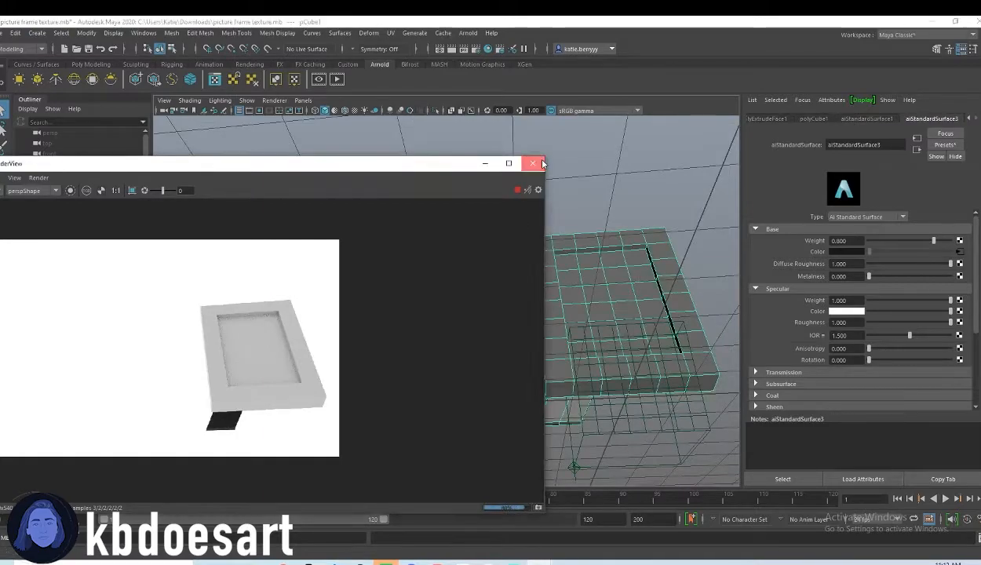
Switch to face selection and drag-select the frame's border faces
{"action": "right_click", "coordinate": [443, 235]}
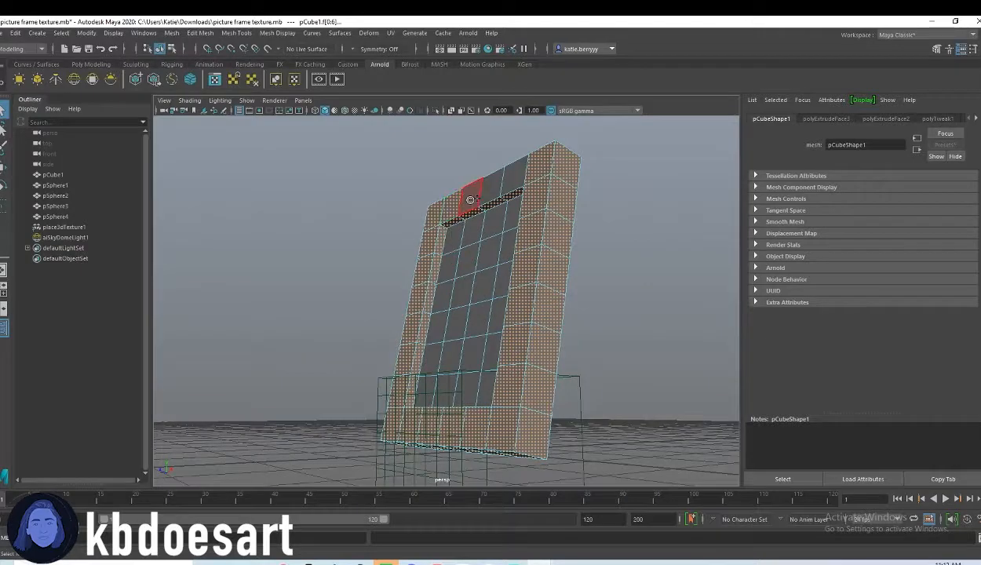
{"action": "left_click_drag", "start_coordinate": [470, 314], "coordinate": [479, 308]}
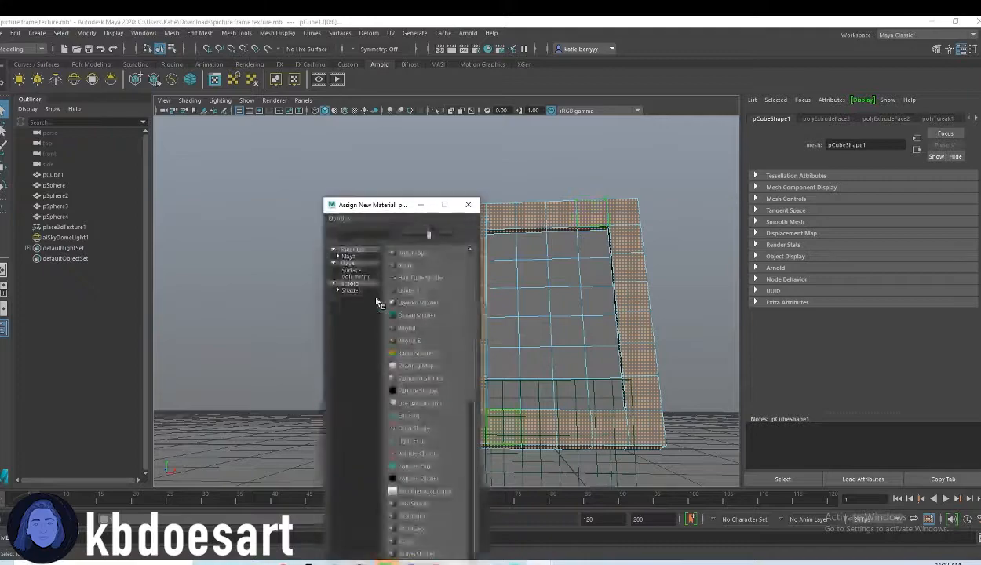
Assign a new surface material to the frame's border faces
{"action": "left_click", "coordinate": [351, 289]}
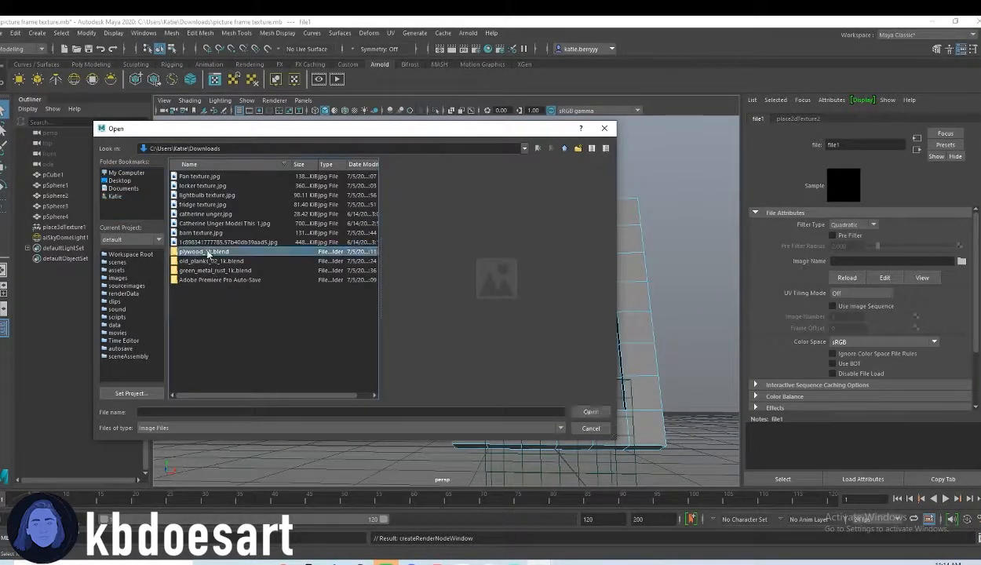
Load plywood_diff_1k.jpg as the colour texture and change its colour space
{"action": "double_click", "coordinate": [202, 251]}
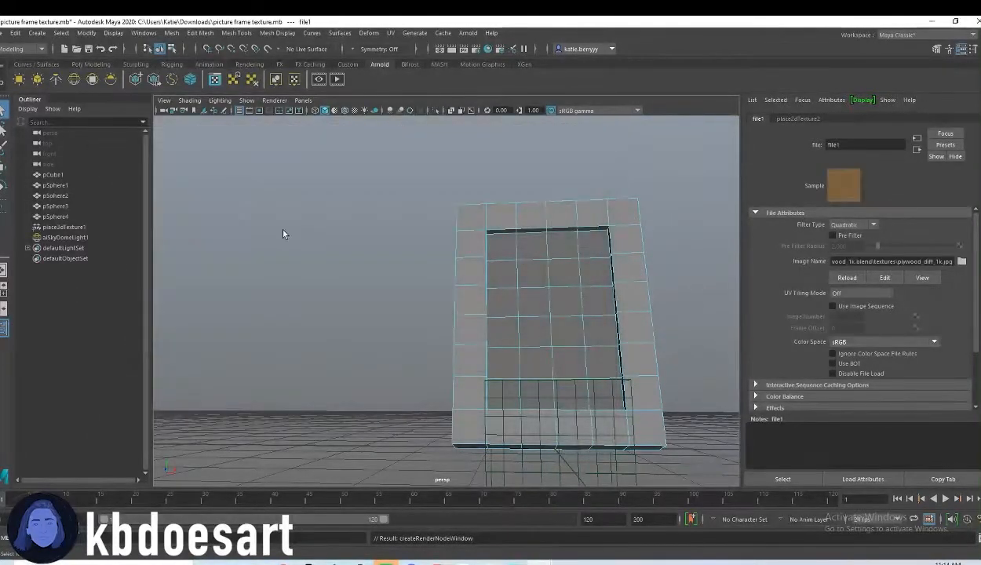
{"action": "left_click", "coordinate": [933, 342]}
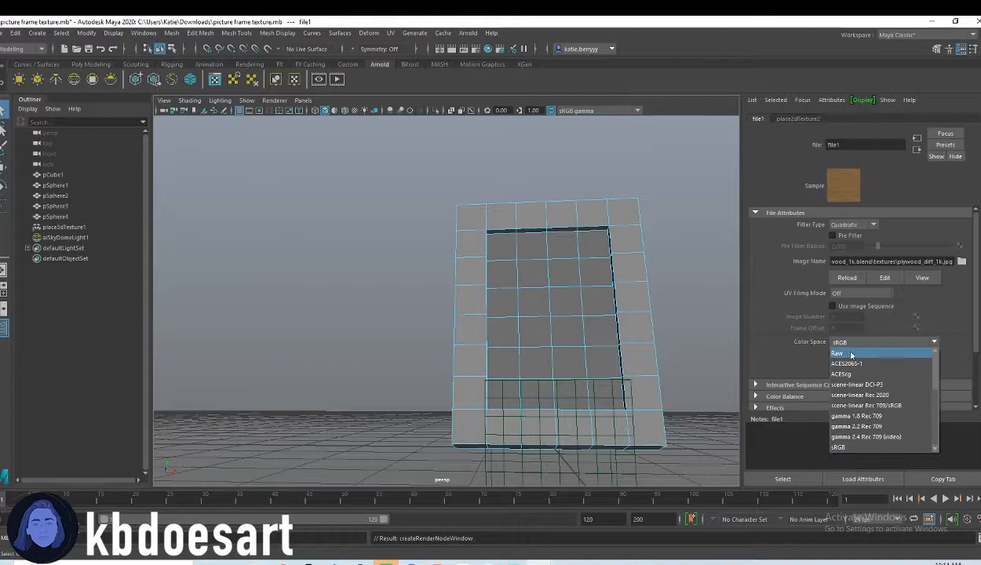
{"action": "left_click", "coordinate": [837, 352]}
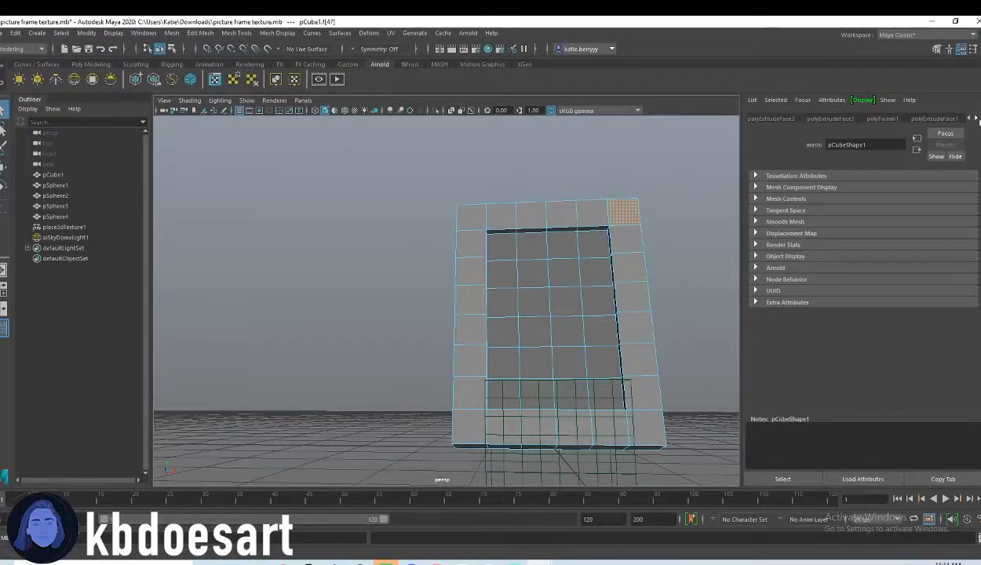
Add a bump map under aiStandardSurface4's Geometry settings
{"action": "left_click", "coordinate": [931, 118]}
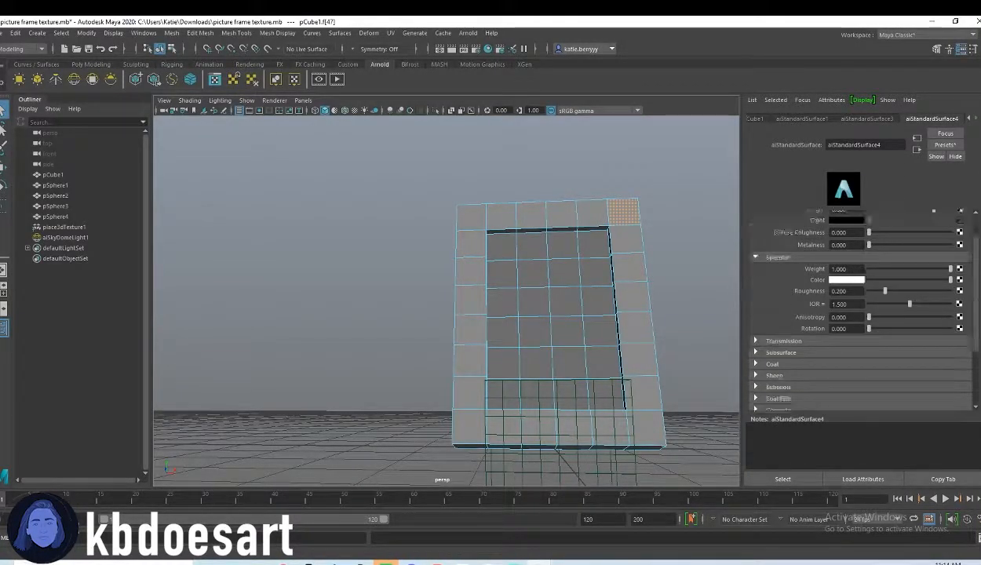
{"action": "left_click", "coordinate": [777, 257]}
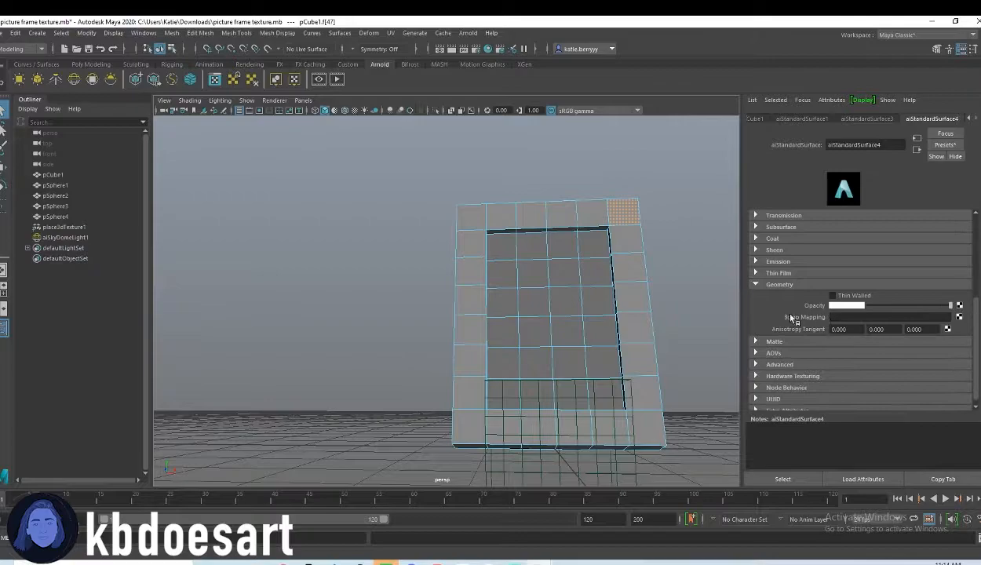
{"action": "left_click", "coordinate": [959, 317]}
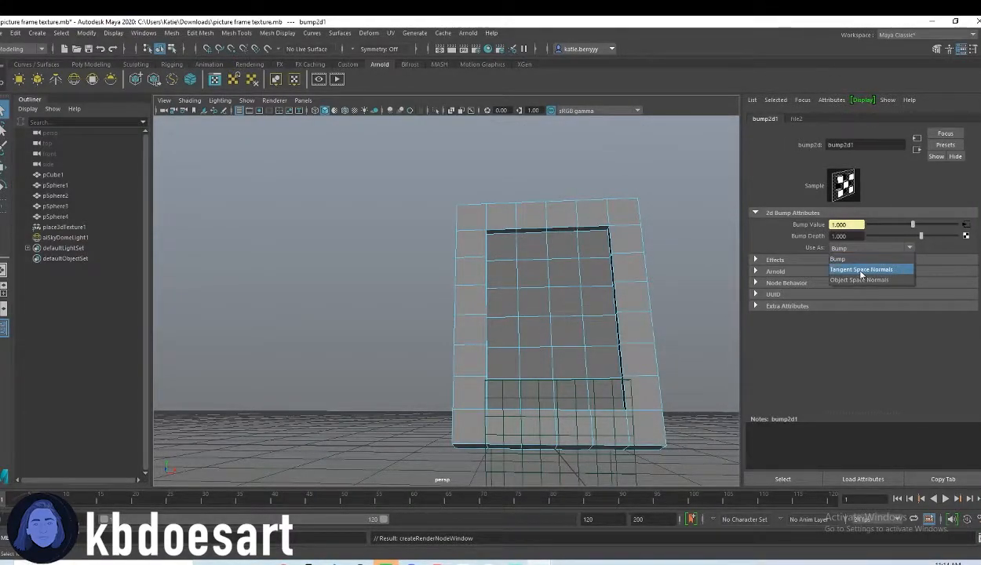
Use plywood_nor_gl_1k.exr as tangent-space normals on the bump, then pick the roughness image
{"action": "left_click", "coordinate": [861, 269]}
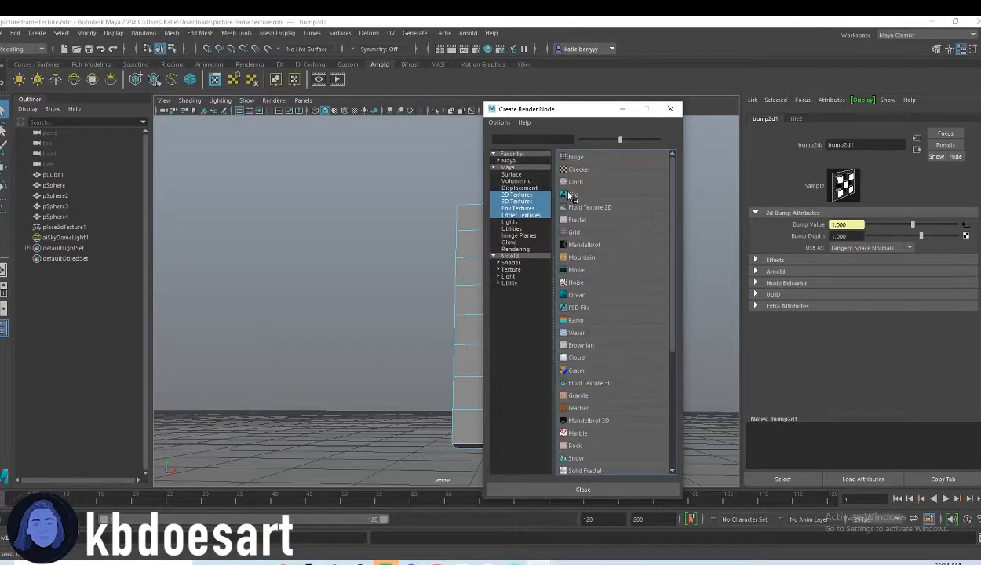
{"action": "left_click", "coordinate": [572, 194]}
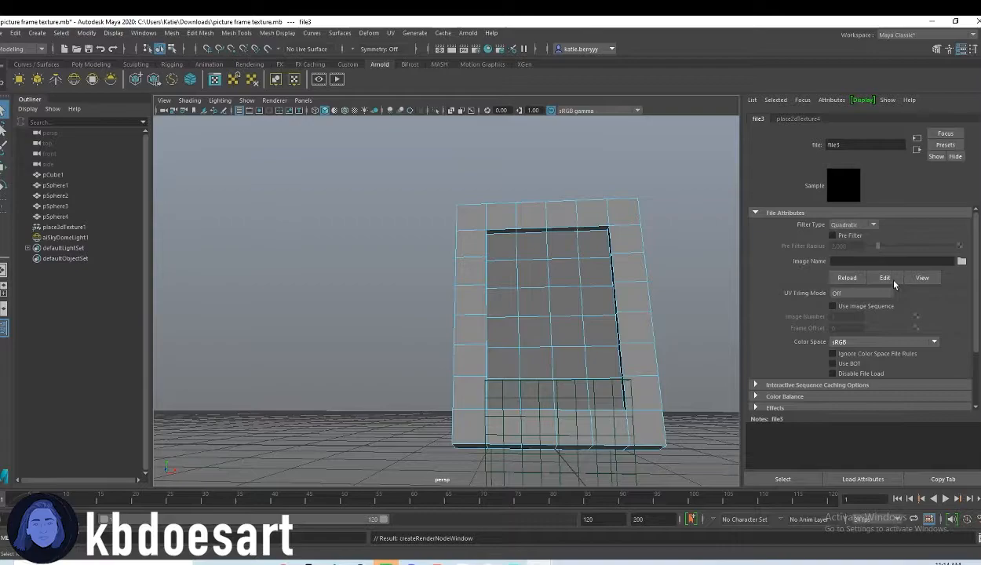
{"action": "left_click", "coordinate": [960, 261]}
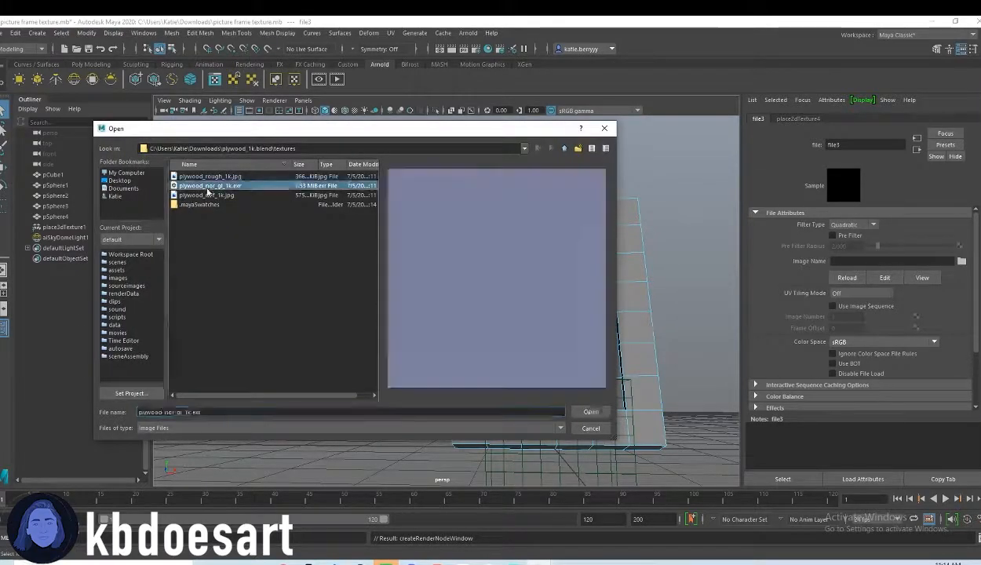
{"action": "left_click", "coordinate": [590, 412]}
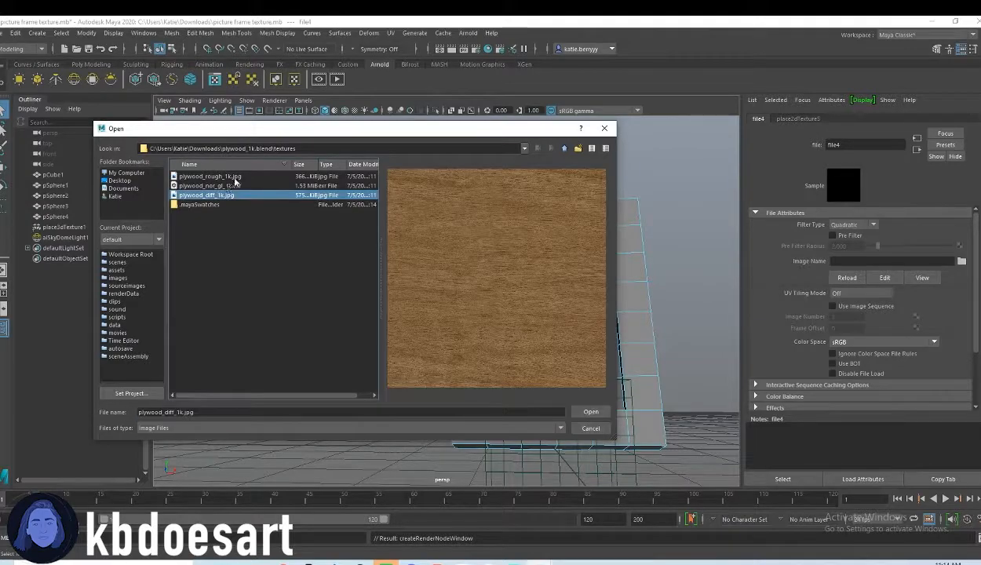
{"action": "left_click", "coordinate": [590, 412]}
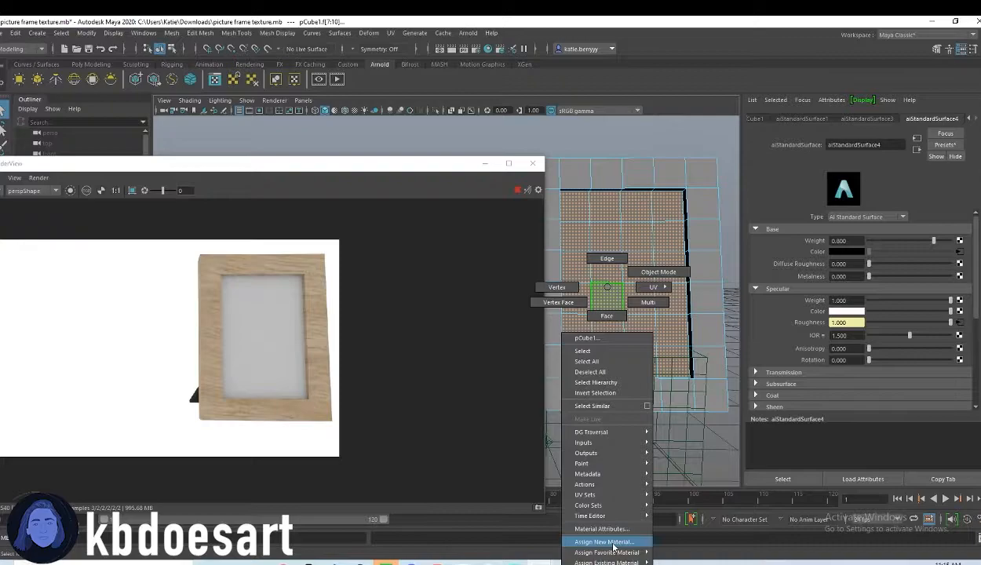
Assign a new aiStandardSurface to the picture faces and browse into Downloads for the portrait
{"action": "left_click", "coordinate": [604, 542]}
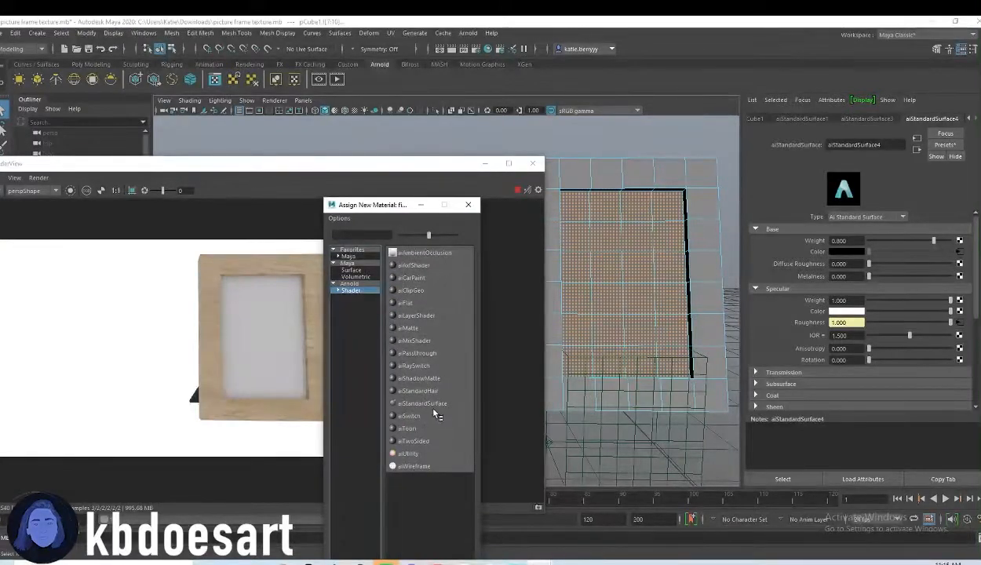
{"action": "left_click", "coordinate": [423, 402]}
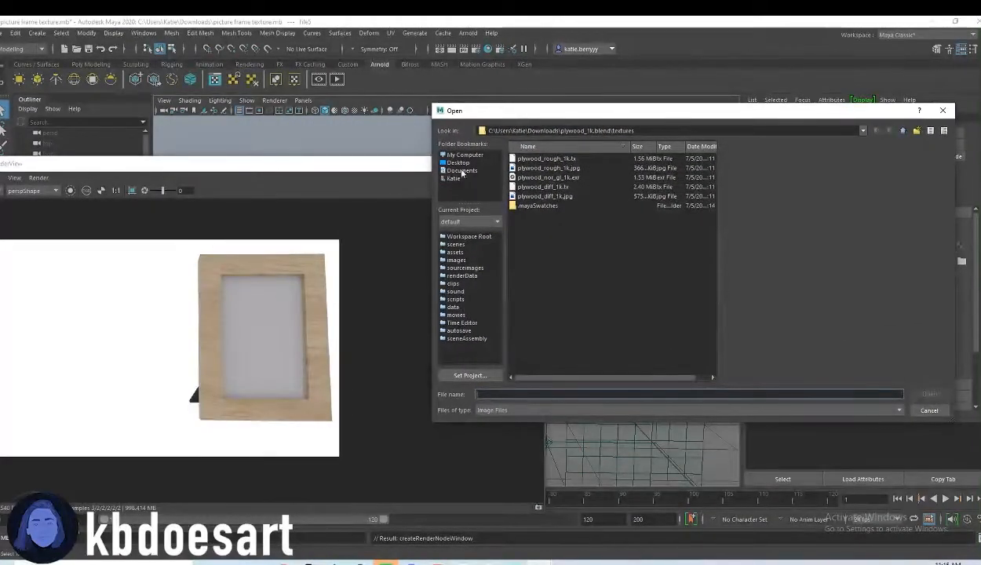
{"action": "left_click", "coordinate": [453, 179]}
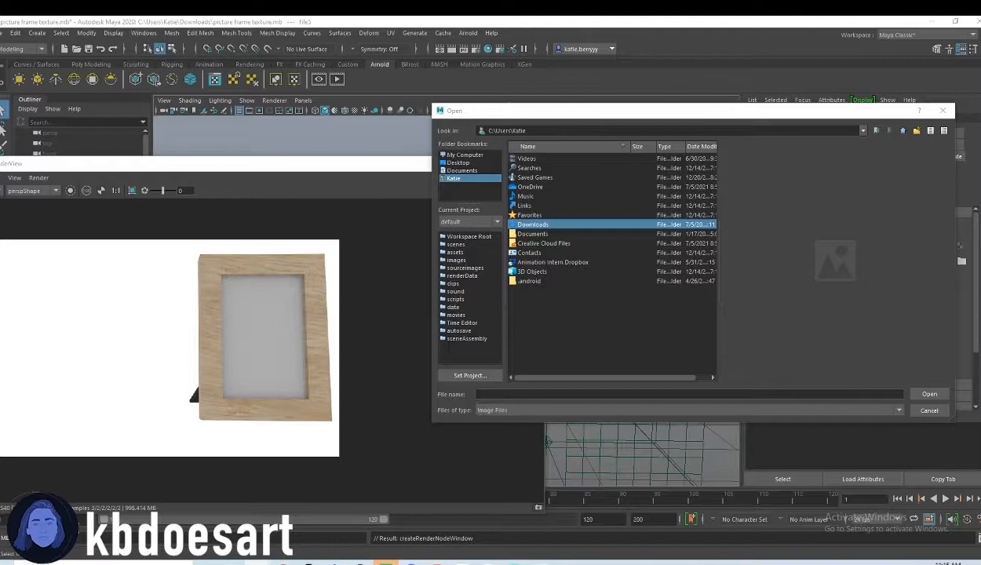
{"action": "double_click", "coordinate": [533, 224]}
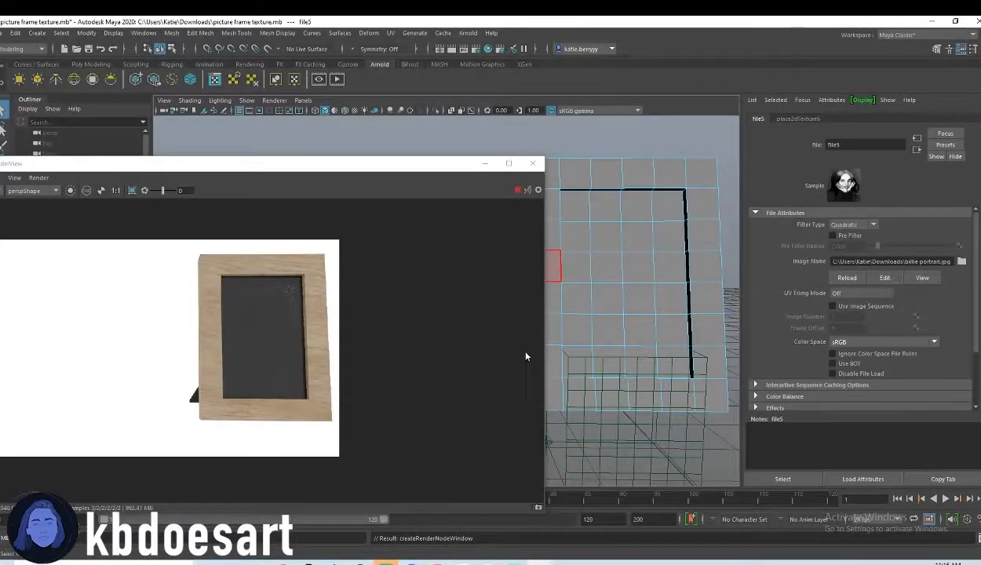
Switch to the UV Editing workspace and display the portrait image behind the UVs
{"action": "left_click", "coordinate": [926, 35]}
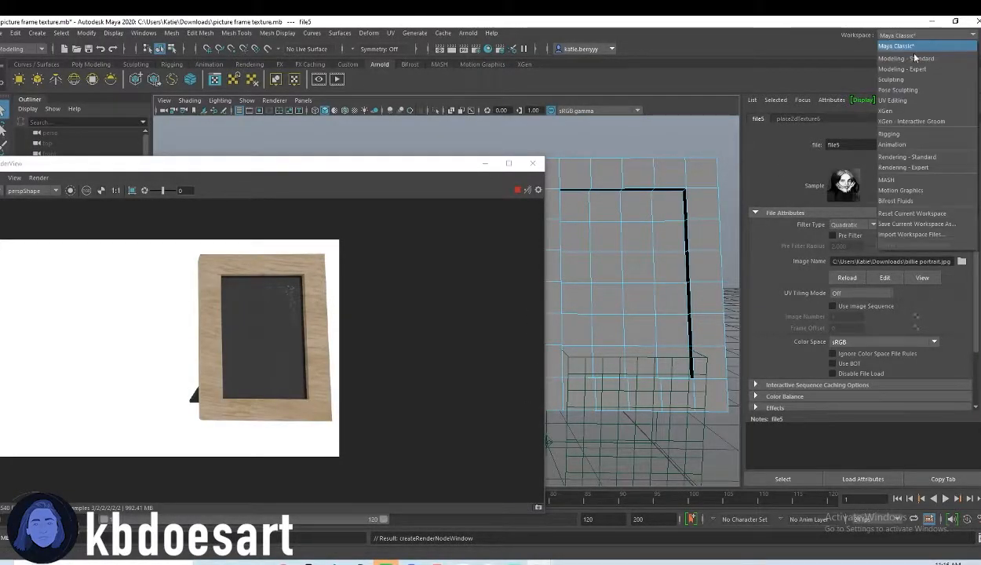
{"action": "left_click", "coordinate": [892, 99]}
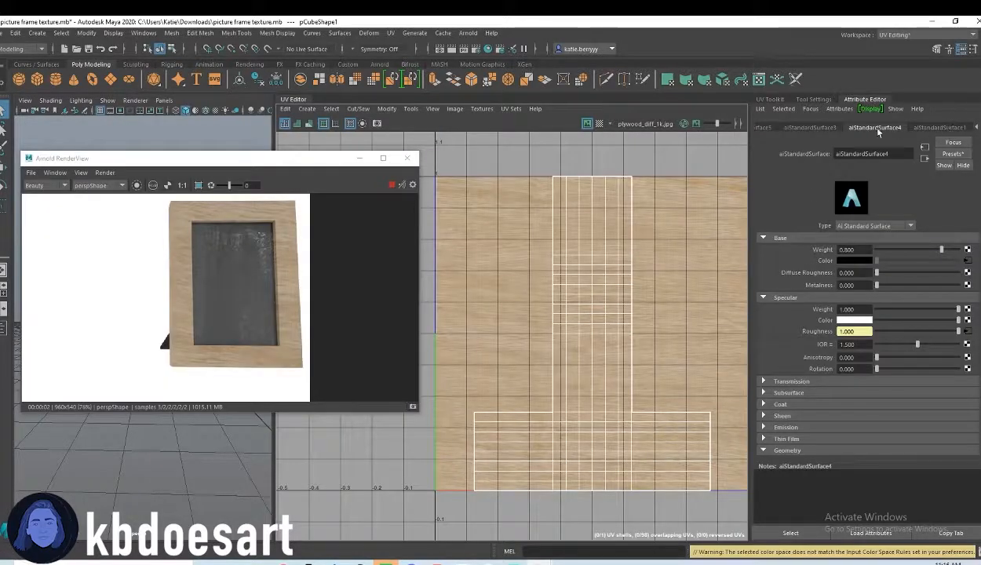
{"action": "mouse_move", "coordinate": [546, 213]}
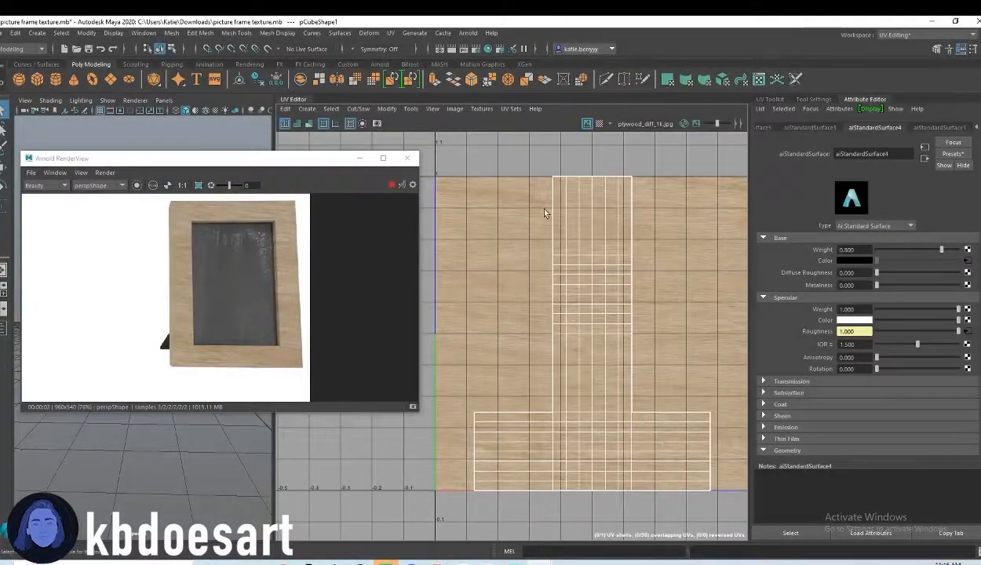
{"action": "left_click", "coordinate": [480, 109]}
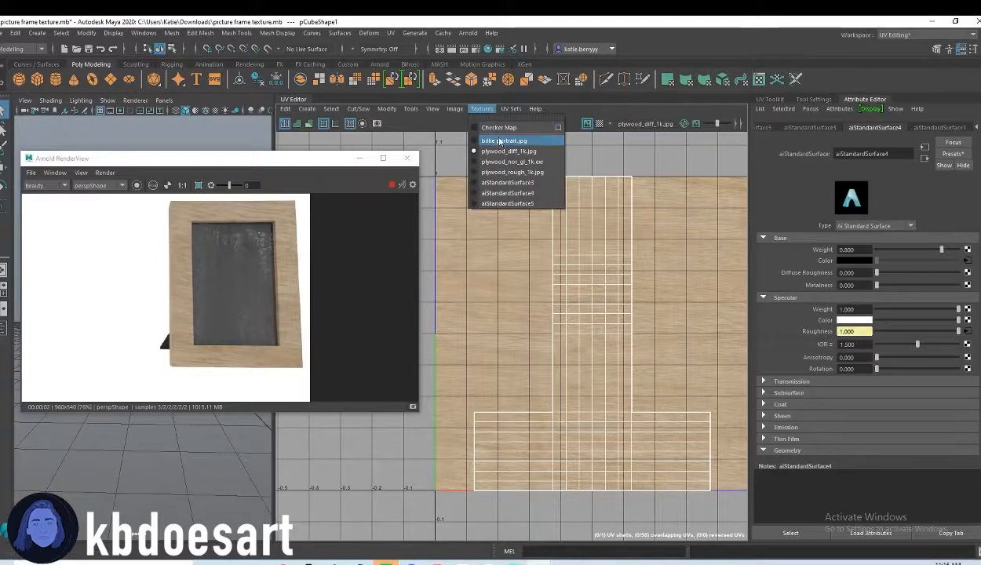
{"action": "left_click", "coordinate": [504, 140]}
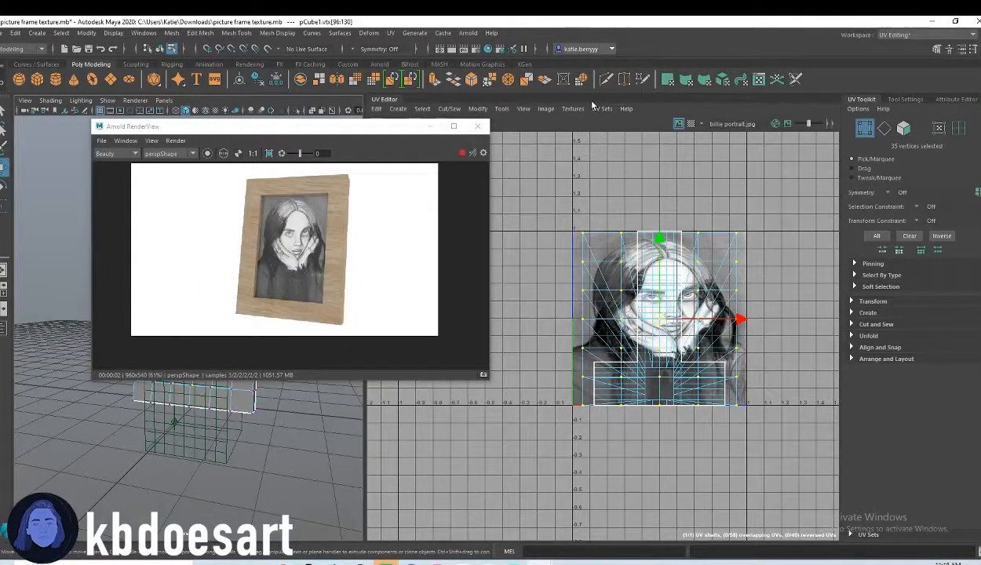
Display plywood_diff_1k.jpg behind the frame UVs in the UV Editor
{"action": "left_click", "coordinate": [572, 109]}
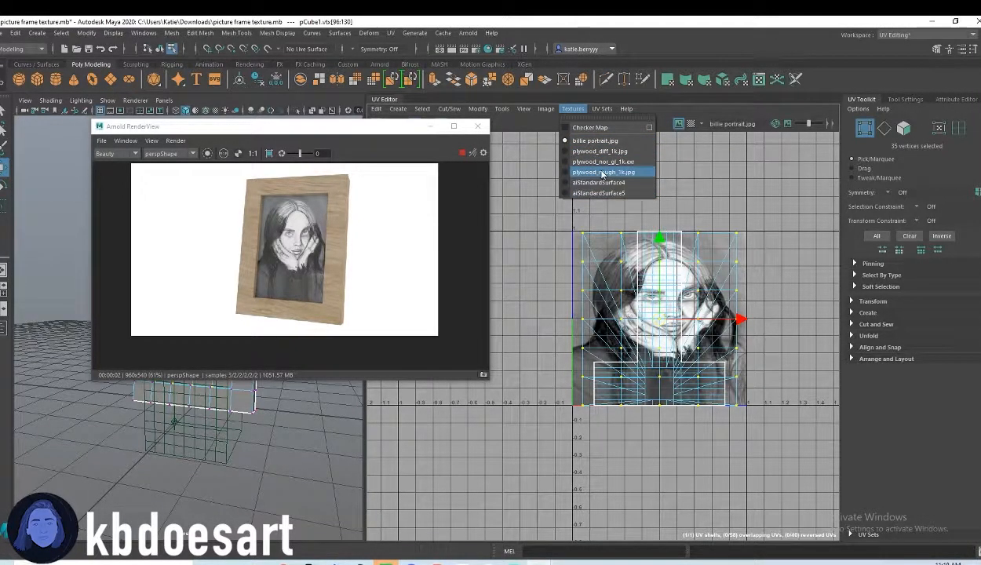
{"action": "left_click", "coordinate": [603, 171]}
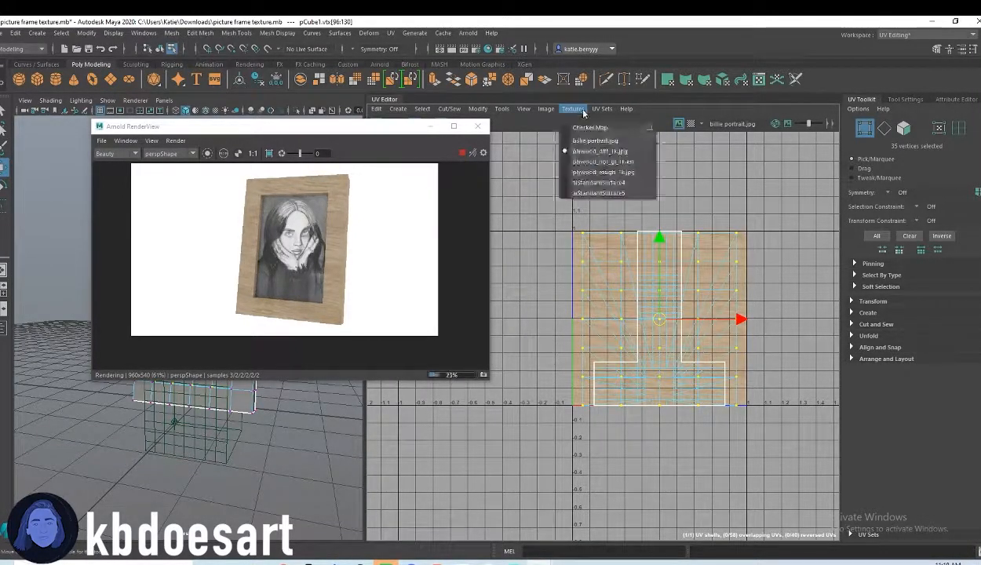